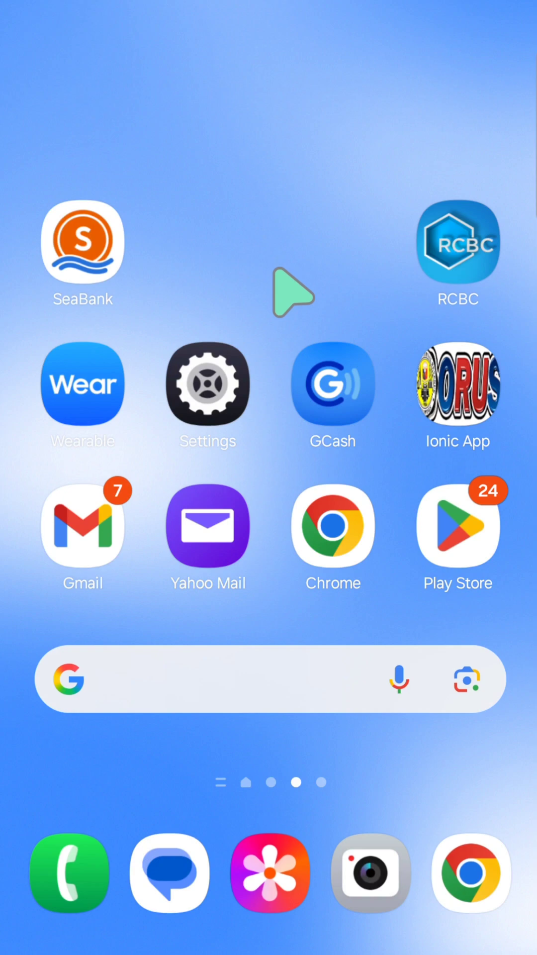
# Step: Go from the home screen into Settings and then the Connections page
pyautogui.click(207, 383)
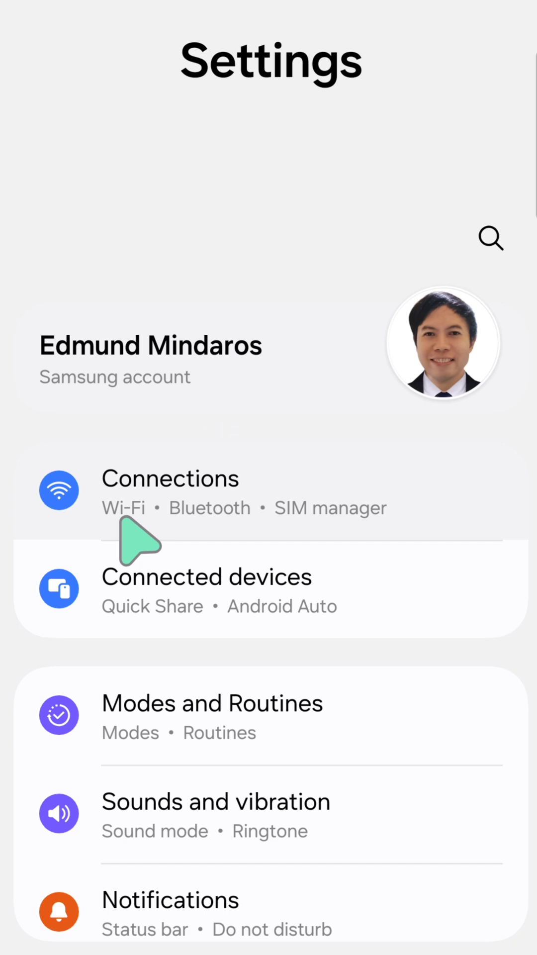
pyautogui.click(170, 479)
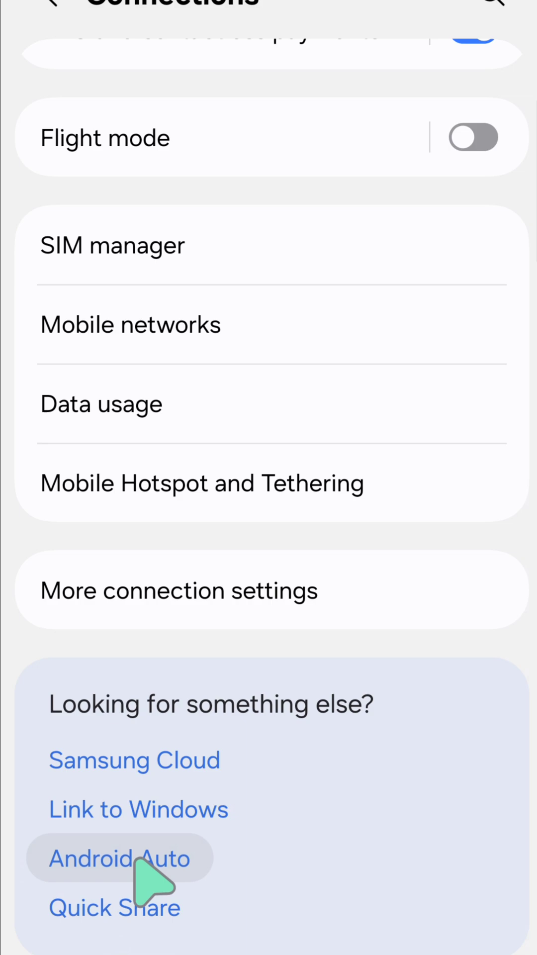
# Step: Enter the Android Auto settings page and scroll toward its Display section
pyautogui.click(118, 859)
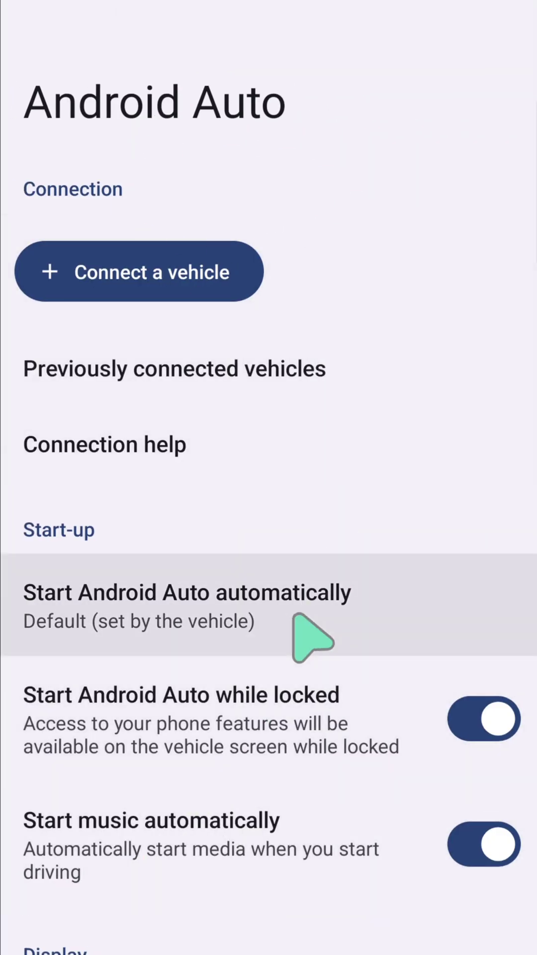
pyautogui.scroll(-3)
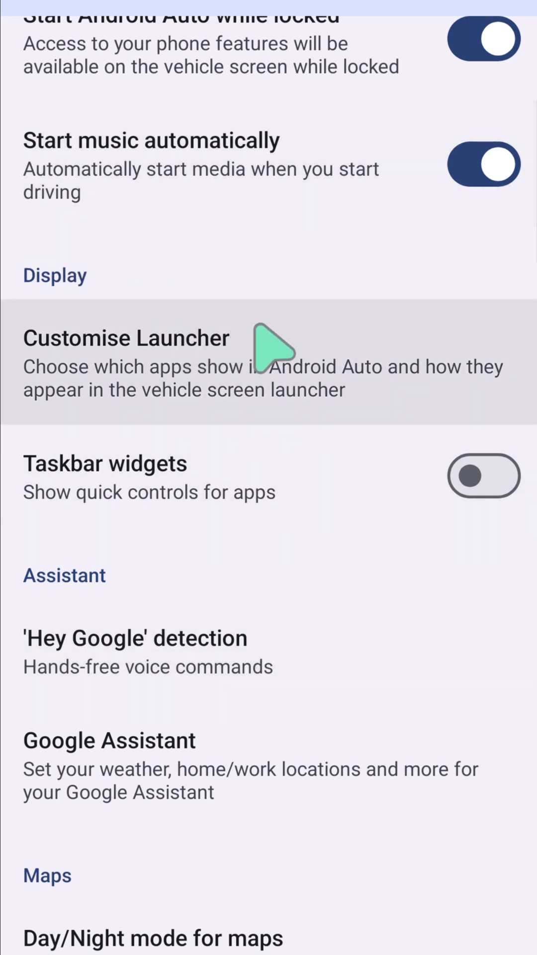
pyautogui.moveTo(116, 396)
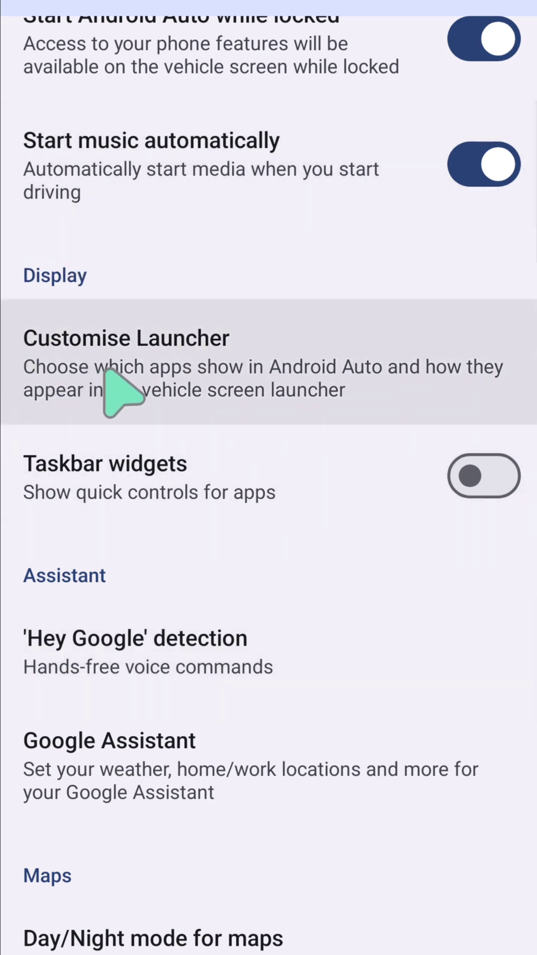
pyautogui.moveTo(274, 460)
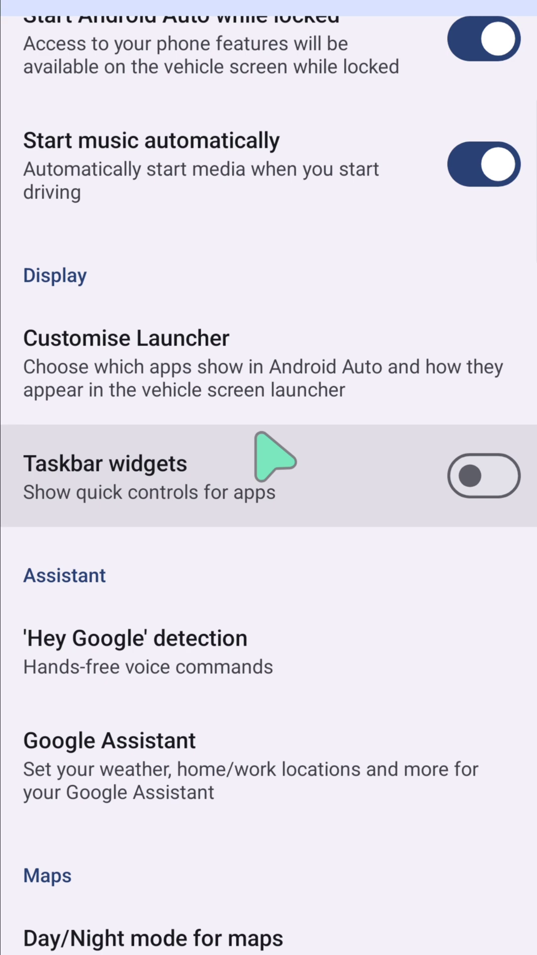
pyautogui.moveTo(177, 390)
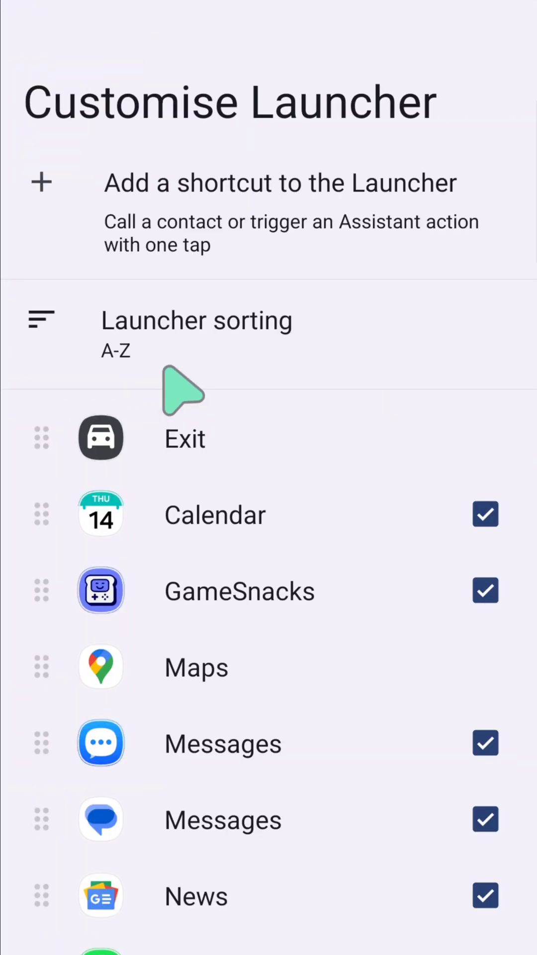
pyautogui.moveTo(399, 215)
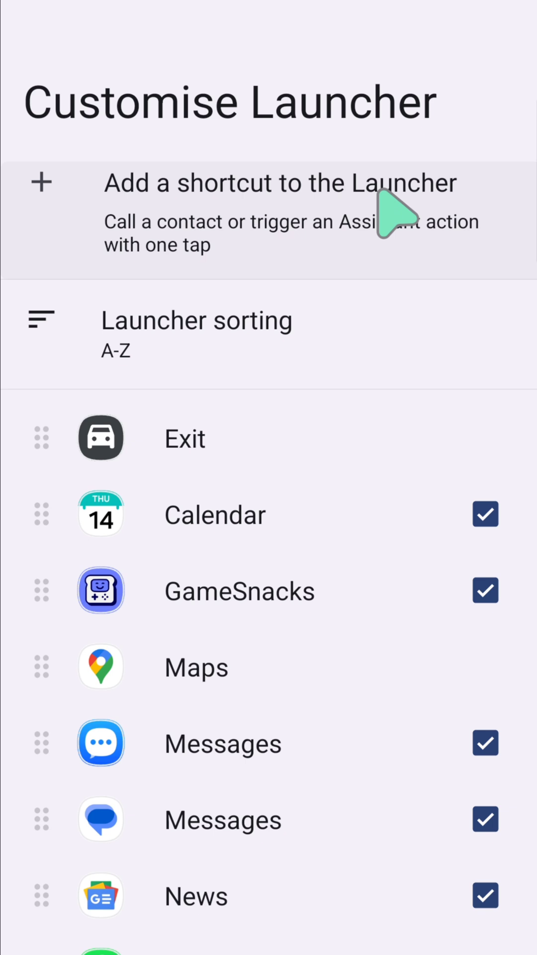
pyautogui.moveTo(384, 479)
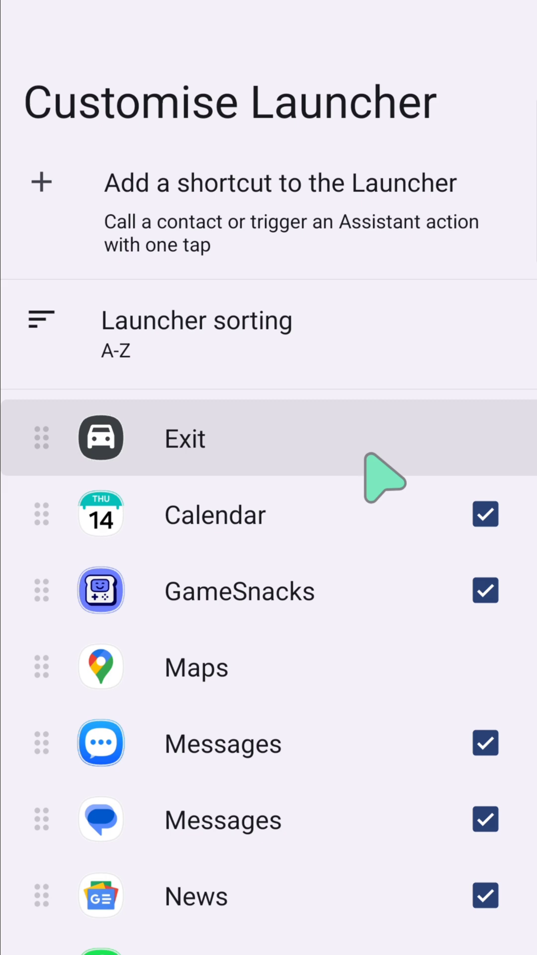
pyautogui.moveTo(317, 666)
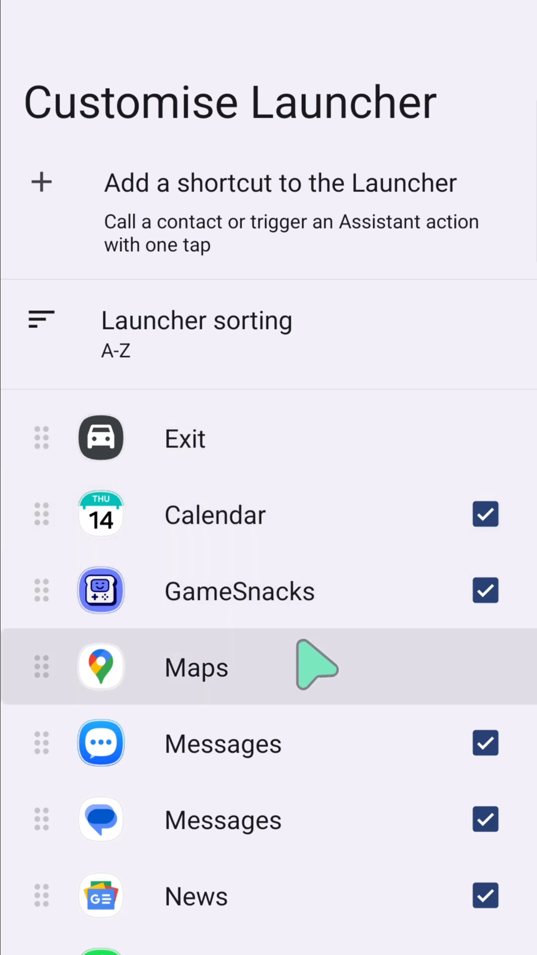
pyautogui.moveTo(500, 628)
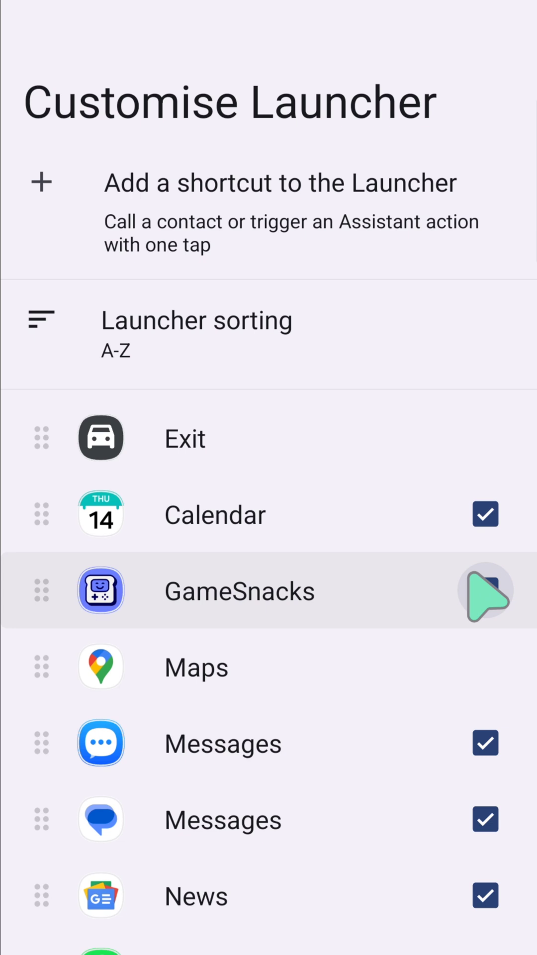
pyautogui.click(486, 591)
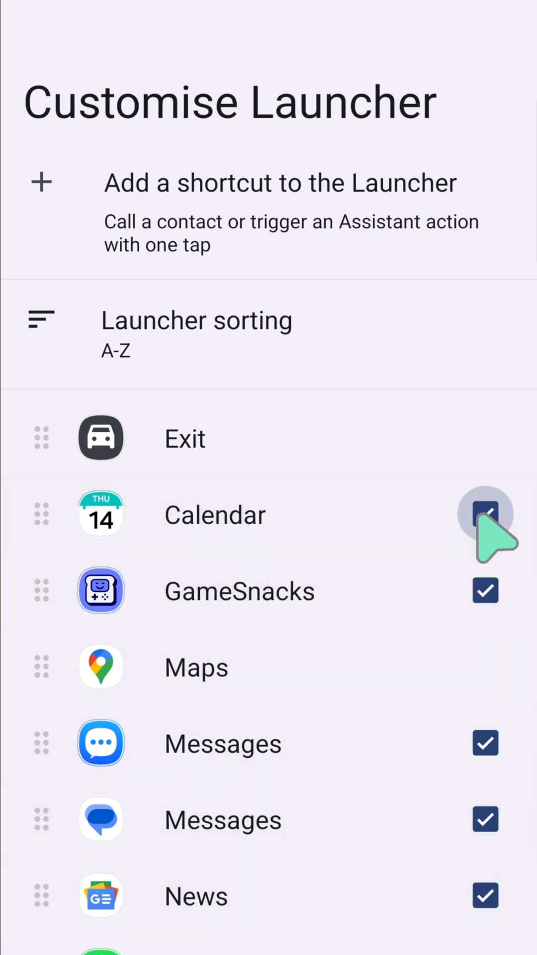
pyautogui.click(485, 514)
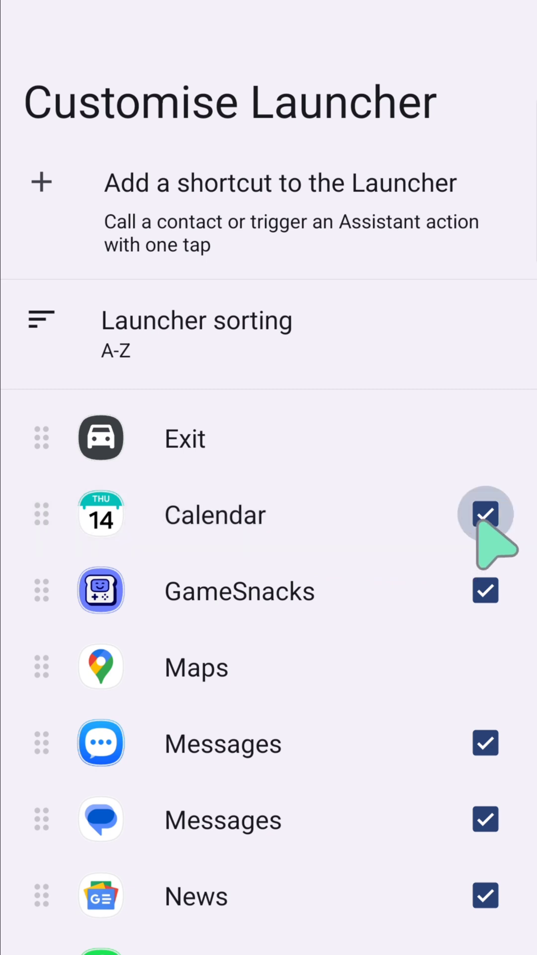
pyautogui.click(486, 513)
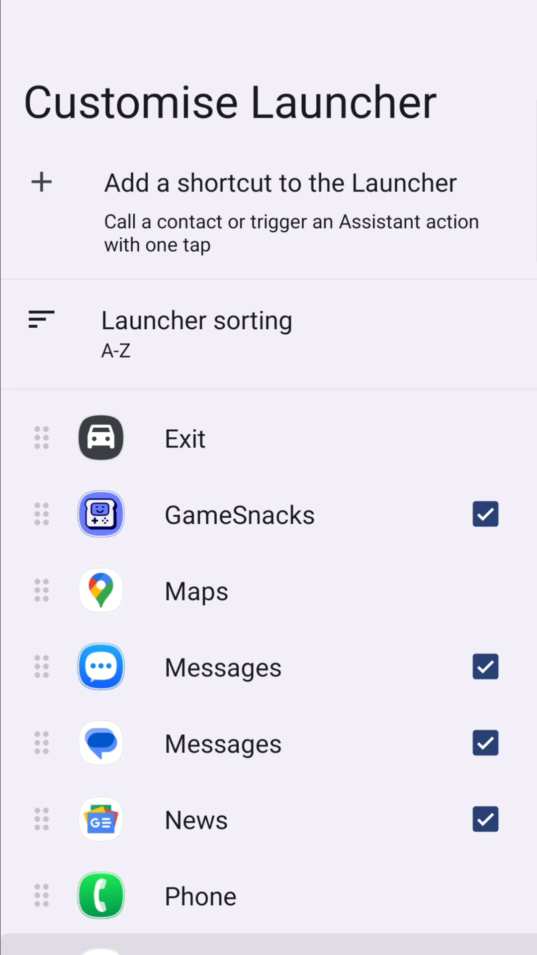
pyautogui.scroll(-3)
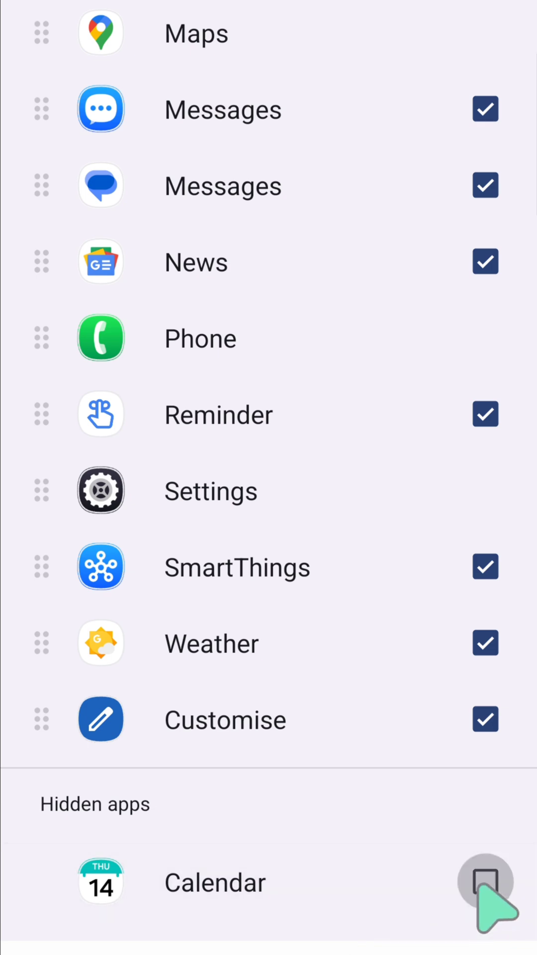
pyautogui.scroll(3)
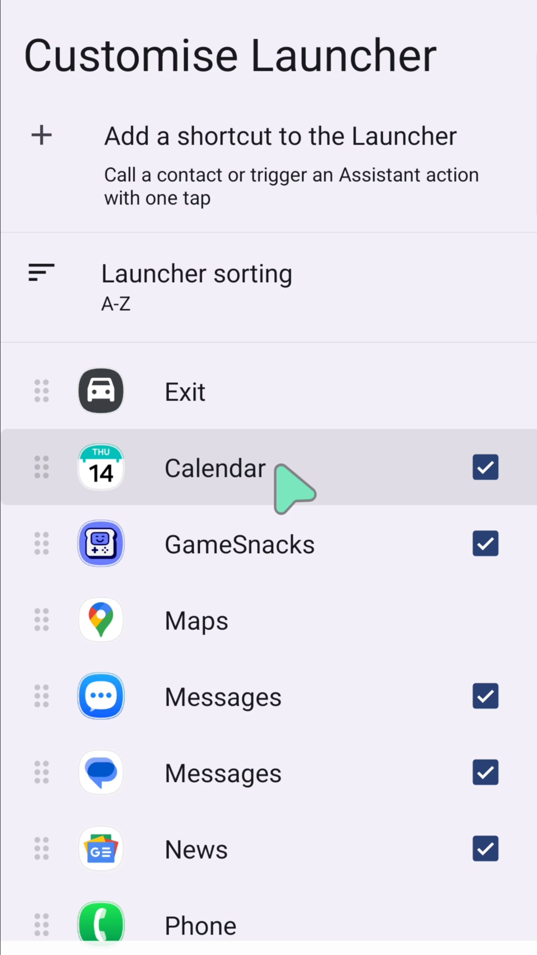
pyautogui.moveTo(140, 177)
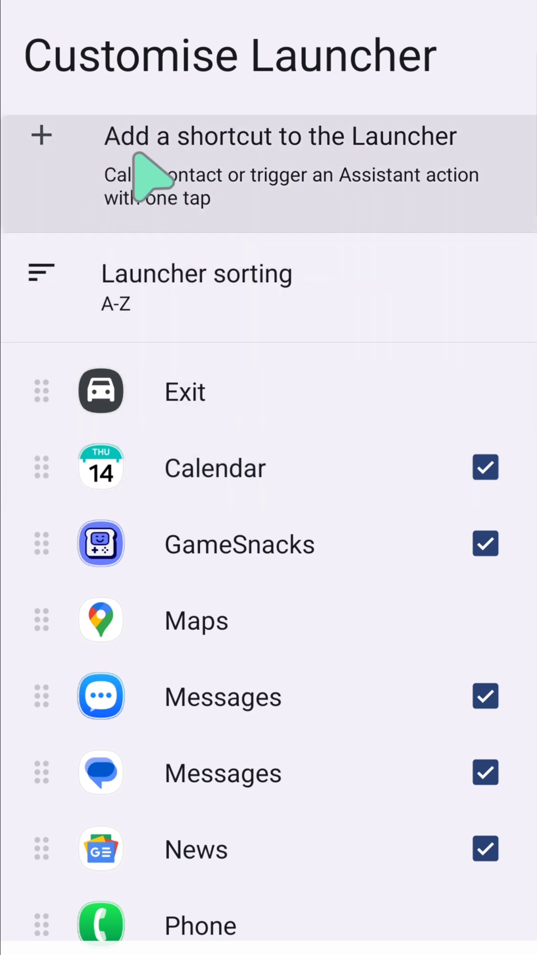
# Step: Start adding a launcher shortcut, bringing up the contact-or-Assistant-action choice
pyautogui.click(280, 137)
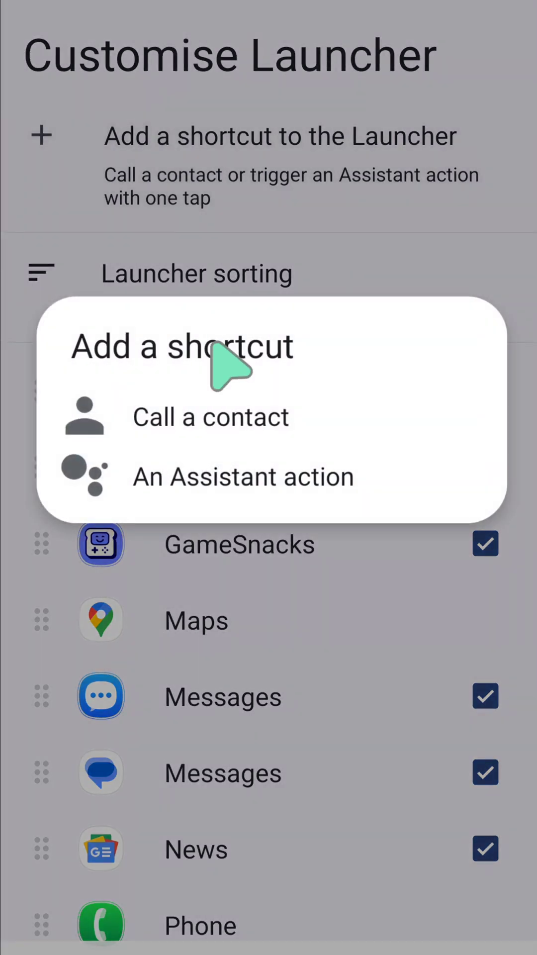
pyautogui.moveTo(177, 396)
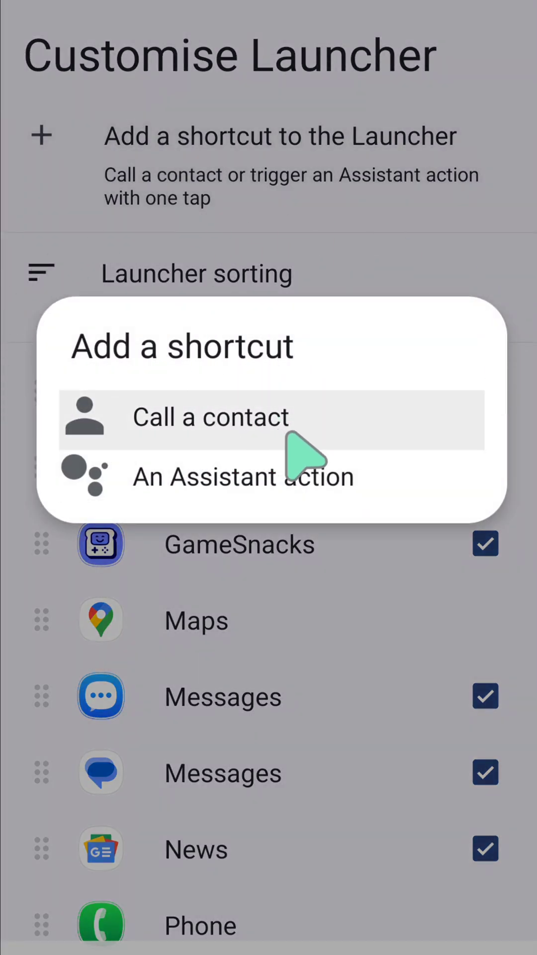
pyautogui.moveTo(243, 475)
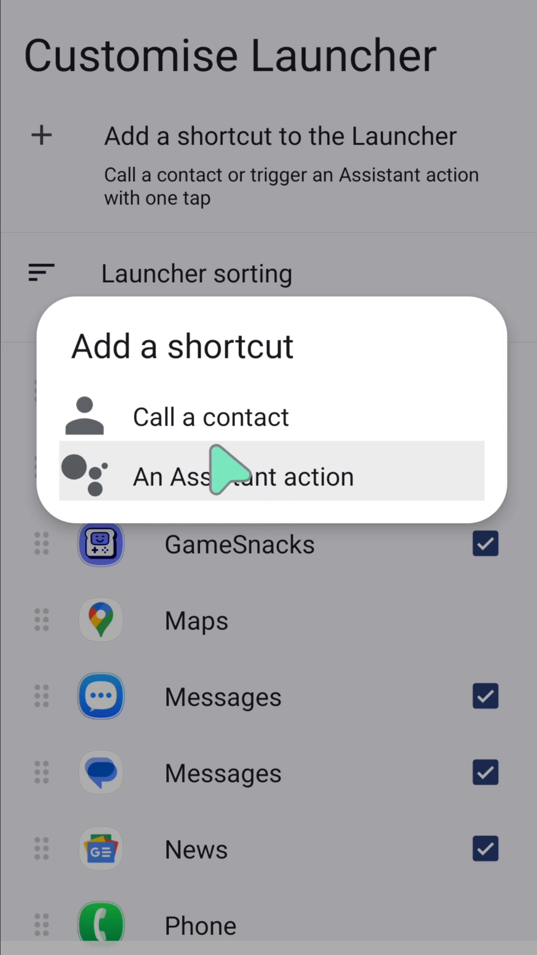
pyautogui.moveTo(337, 554)
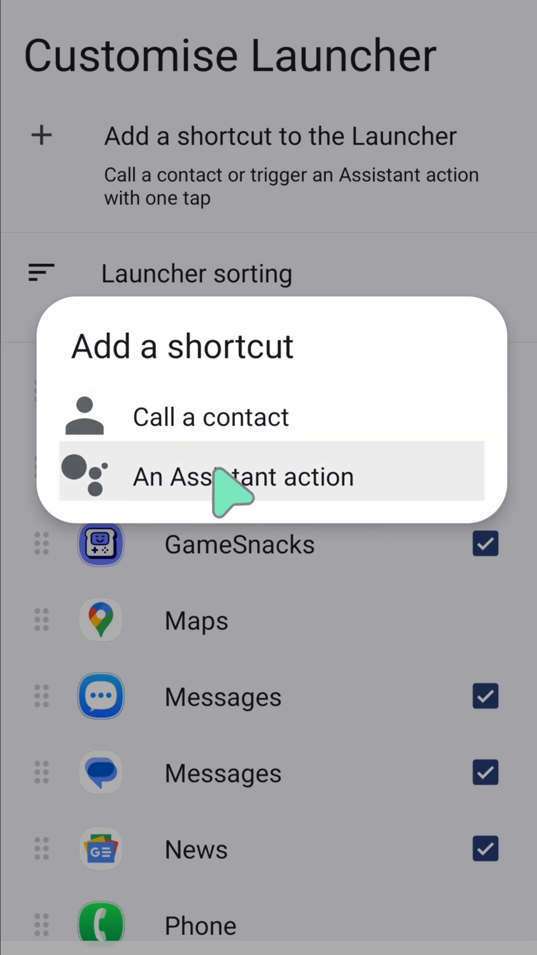
# Step: Choose 'An Assistant action', review its command and label fields, then back out uncreated
pyautogui.click(243, 478)
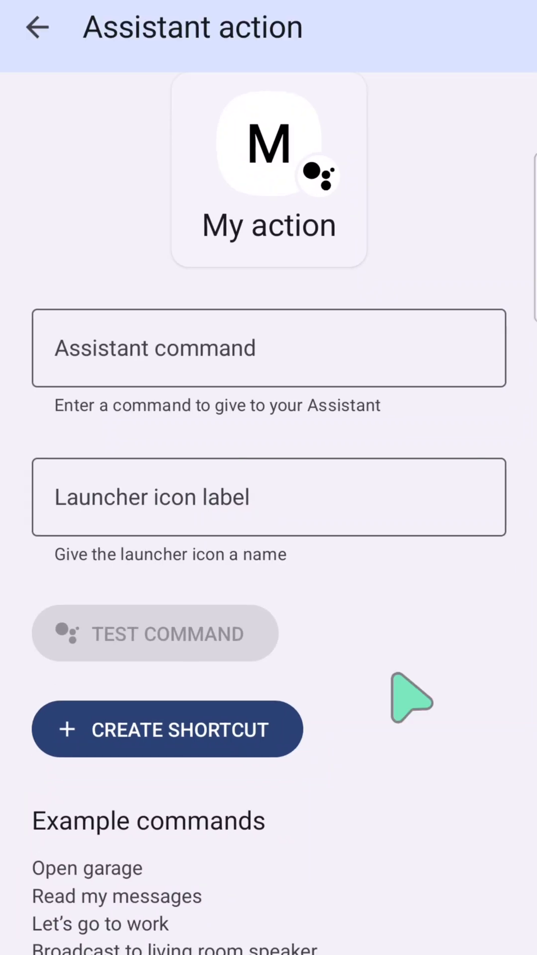
pyautogui.moveTo(219, 70)
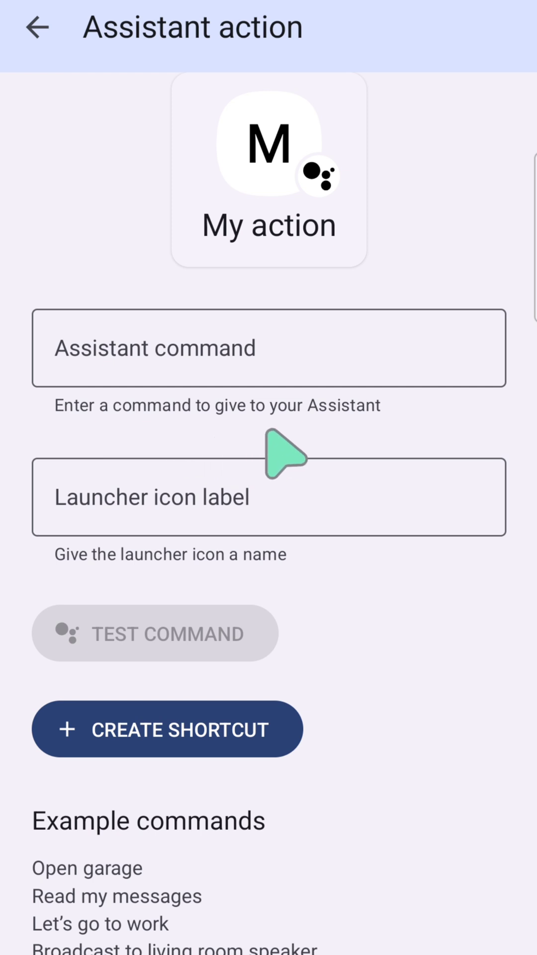
pyautogui.moveTo(302, 594)
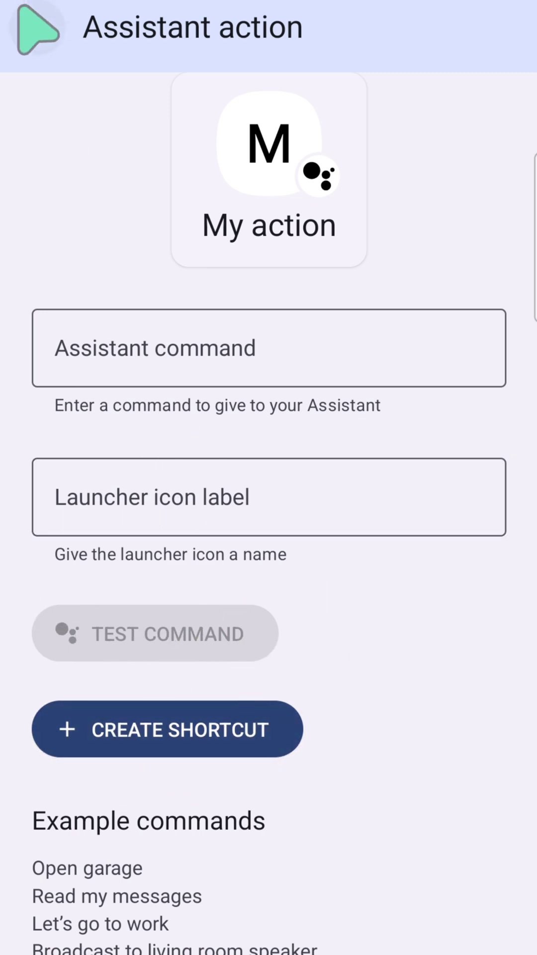
pyautogui.click(38, 29)
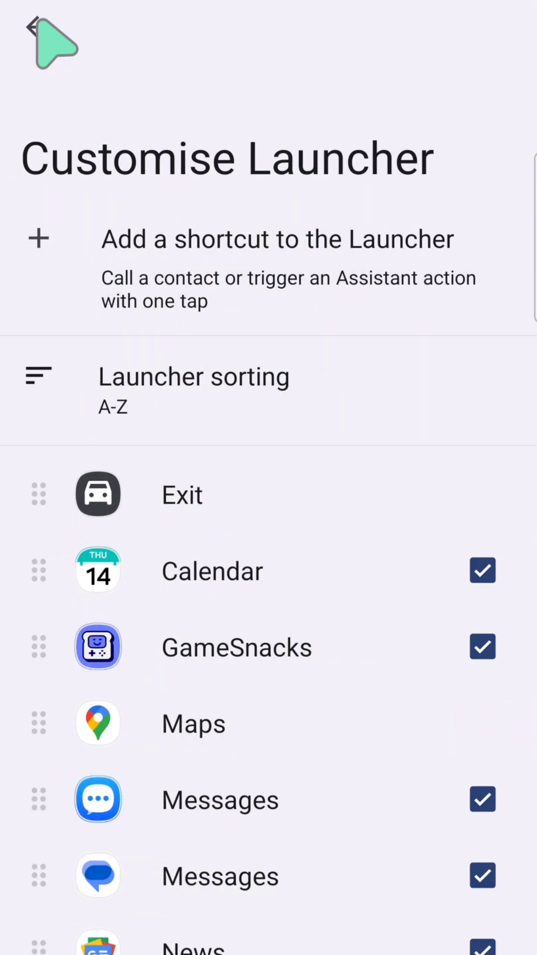